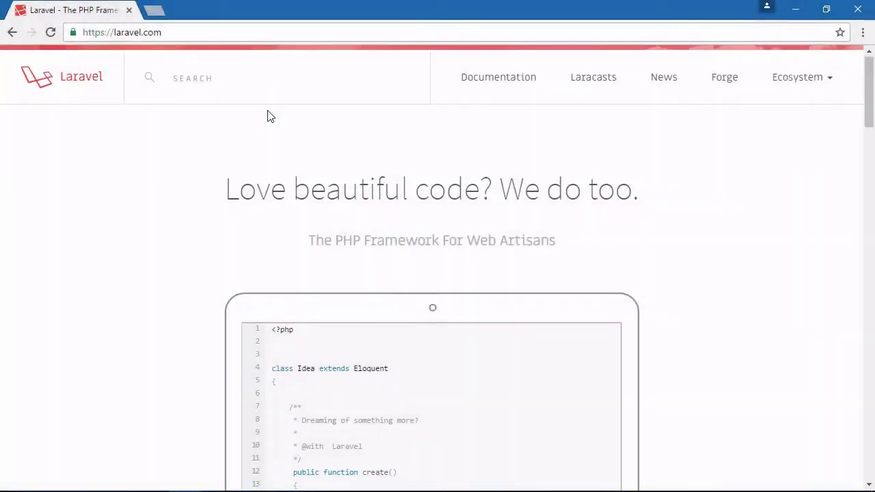
# Step: Scroll the Laravel homepage past What's New and Did someone say rapid? to The Laravel Ecosystem
pyautogui.scroll(-3)
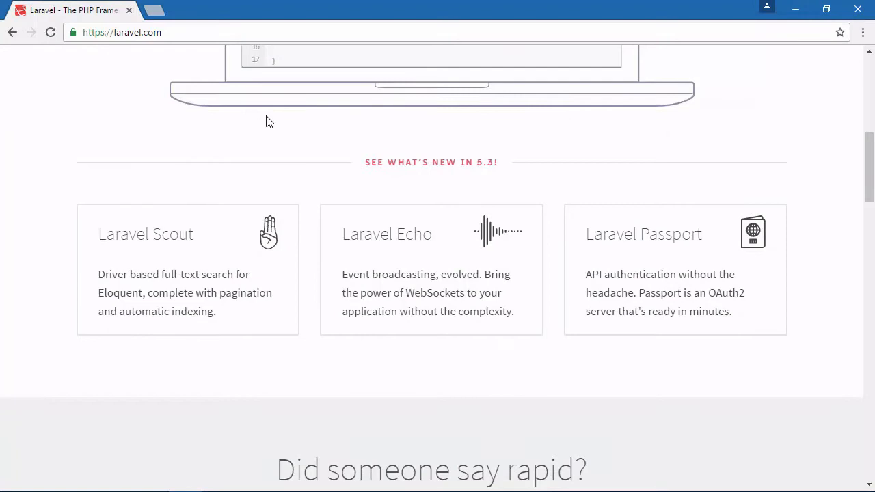
pyautogui.scroll(-3)
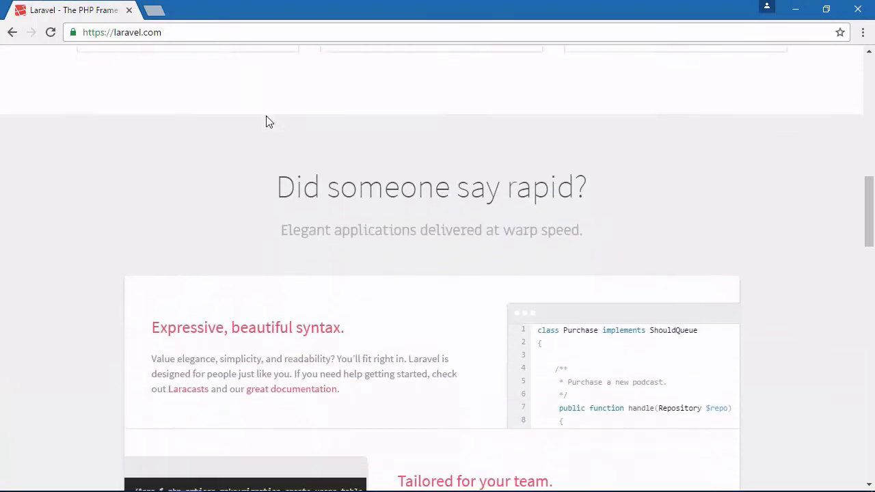
pyautogui.scroll(-3)
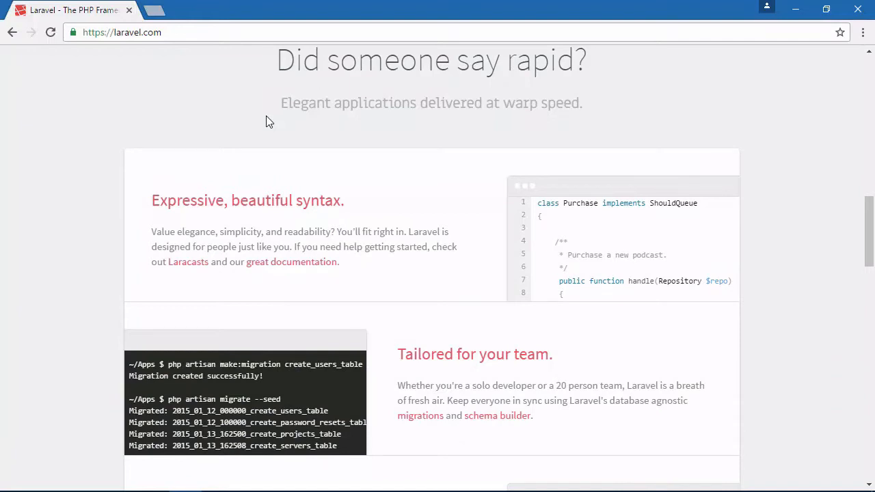
pyautogui.scroll(-3)
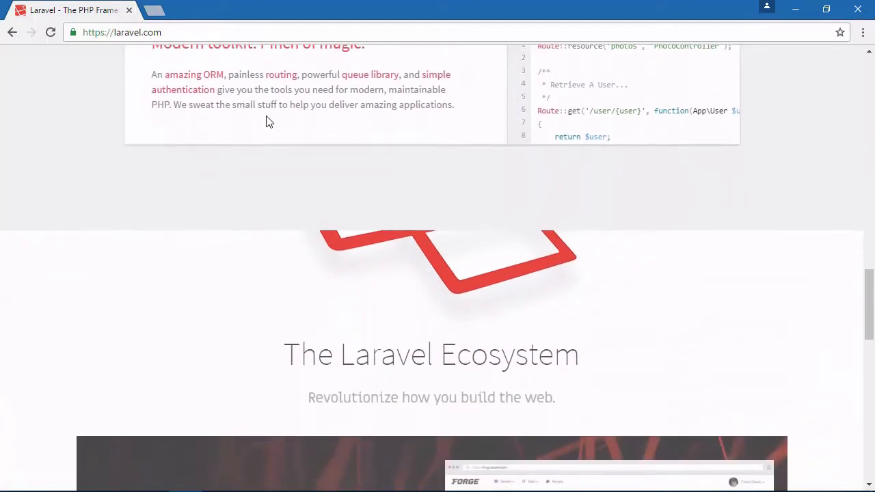
pyautogui.scroll(-3)
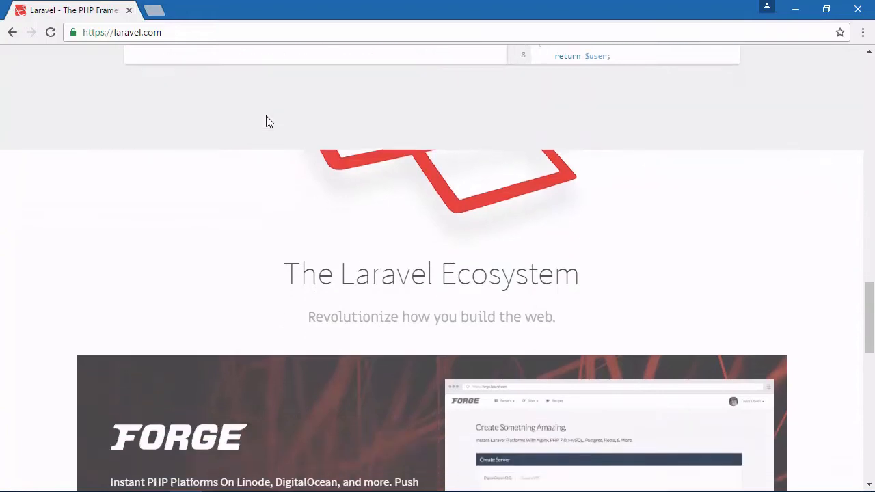
pyautogui.scroll(-3)
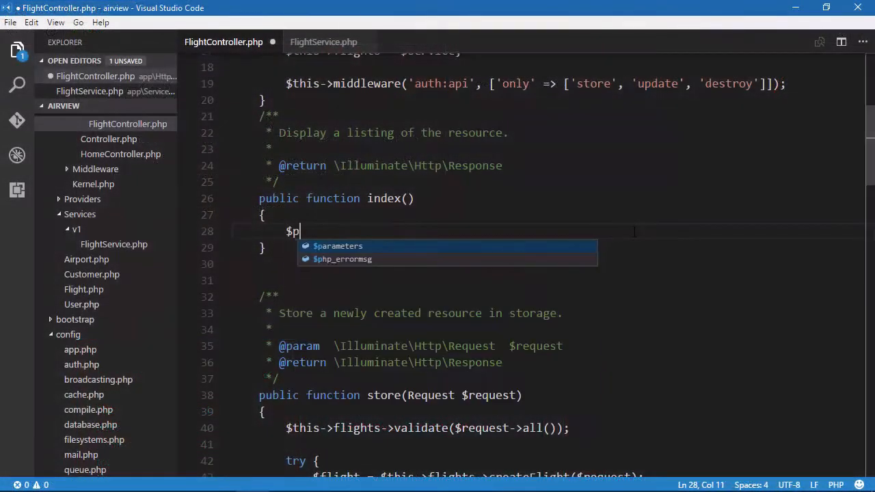
# Step: Write index() with $parameters = request()->input(), $data = $this->flights->getFlights($parameters), return response()->json(
pyautogui.write('arameters = request()->input();')
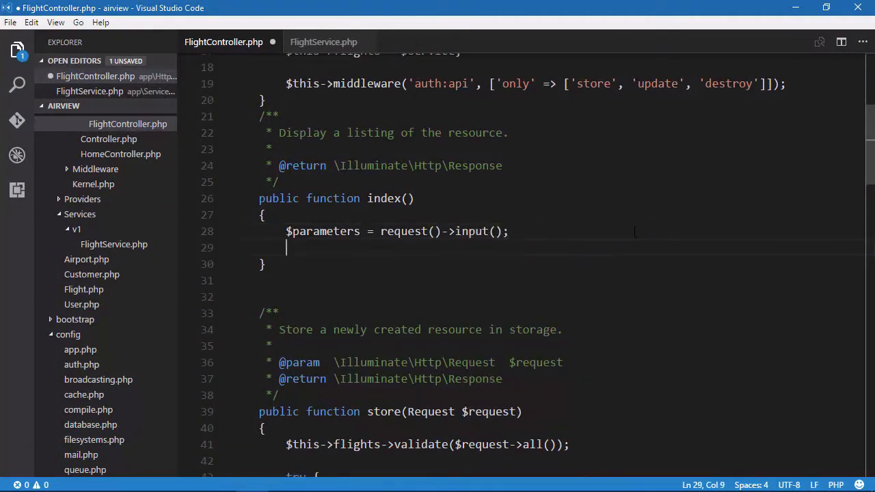
pyautogui.write('$data =')
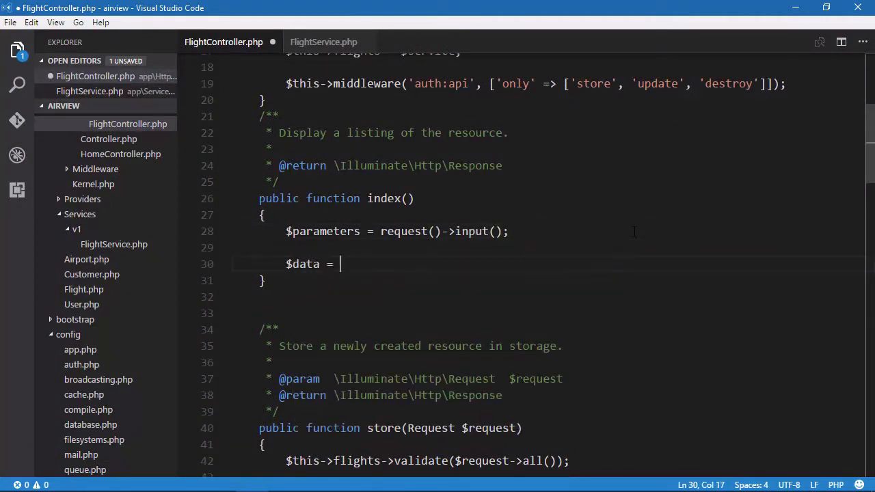
pyautogui.write('$this->flights->getFlights($parameters);')
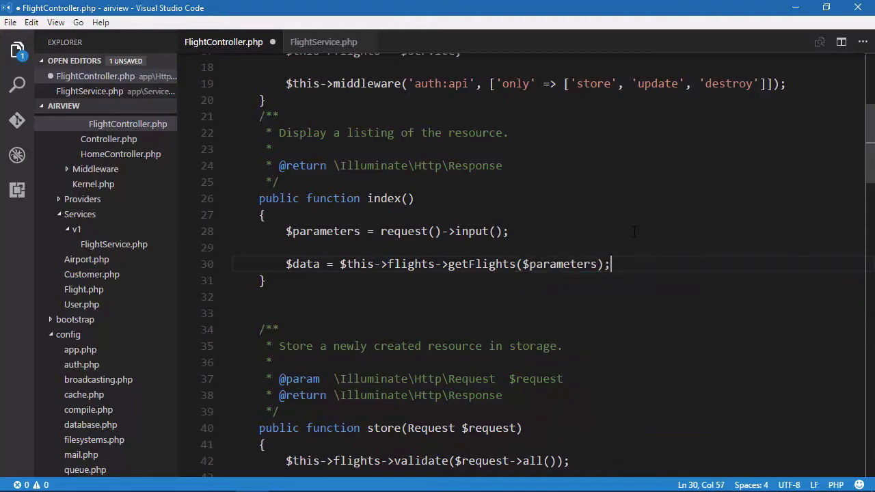
pyautogui.write('return response()')
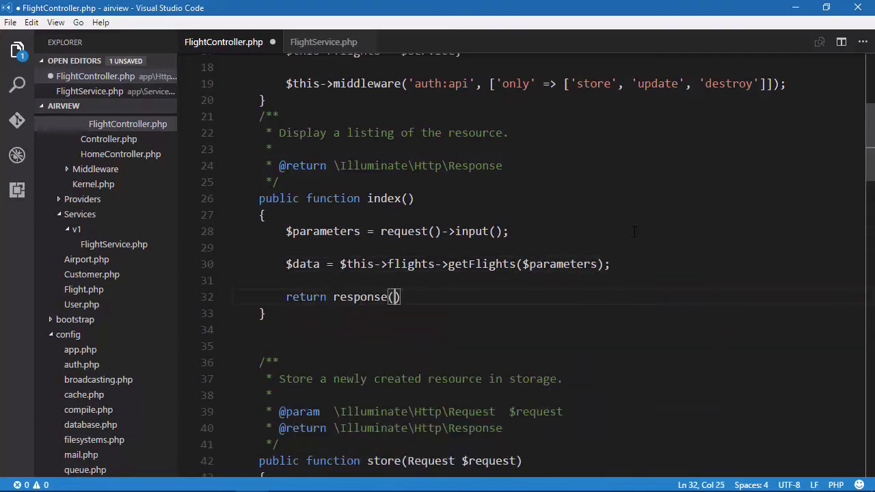
pyautogui.write('->')
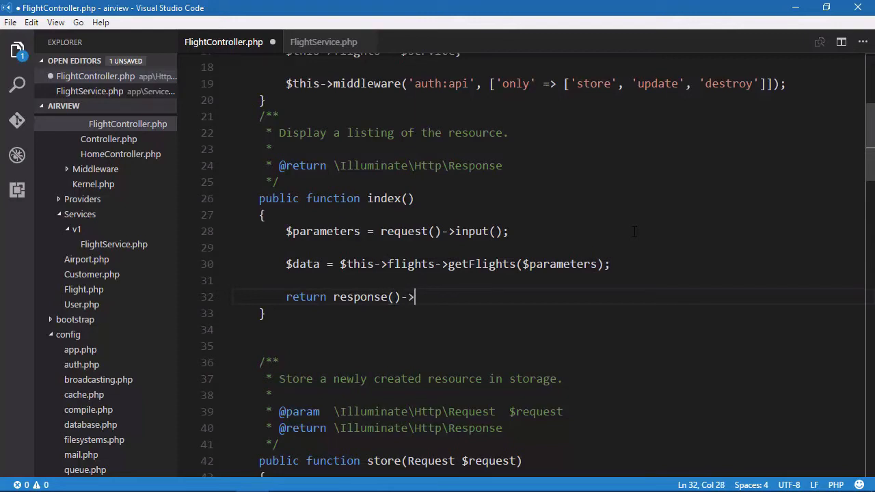
pyautogui.write('json(')
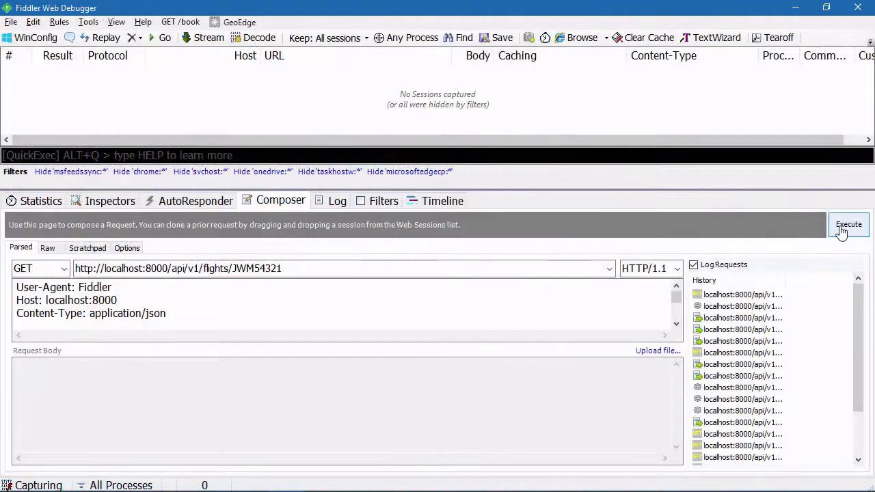
# Step: Execute the GET for flight JWM54321, view its JSON showing status delayed, and go back to Composer
pyautogui.click(848, 225)
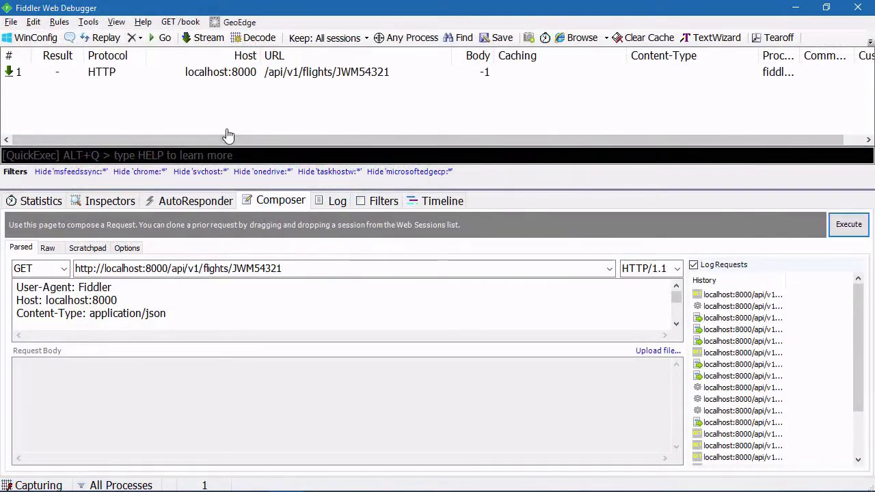
pyautogui.click(848, 224)
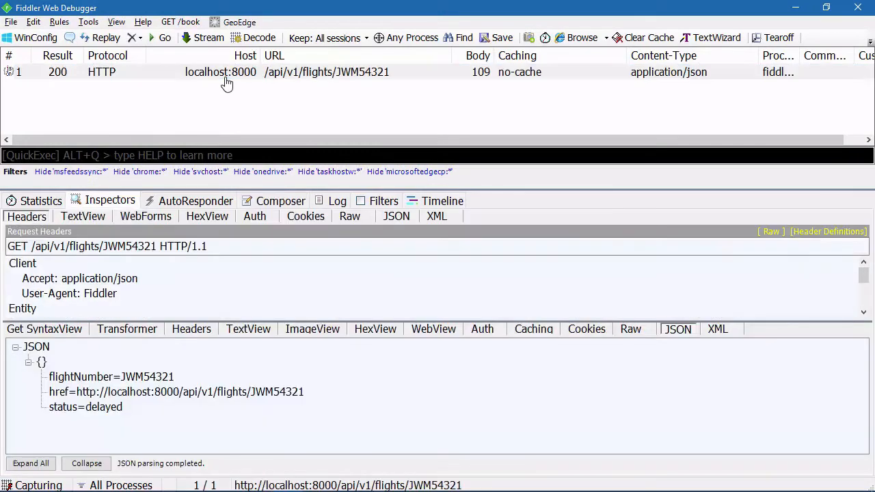
pyautogui.moveTo(211, 399)
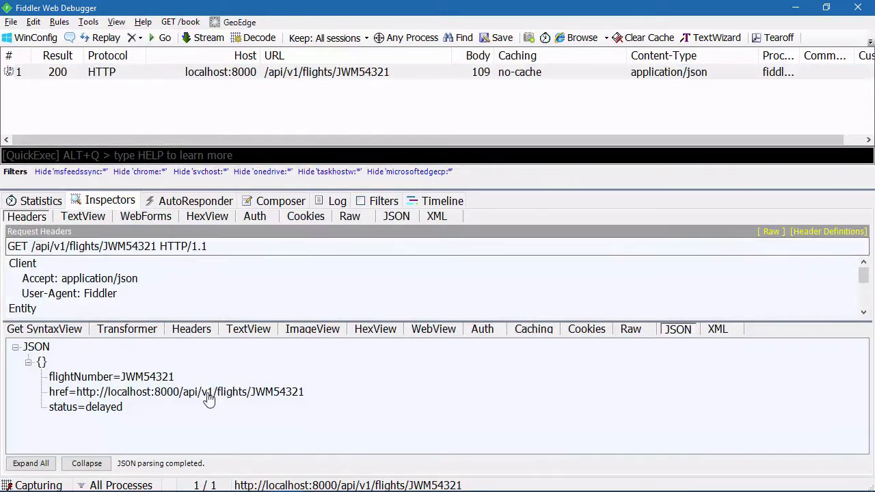
pyautogui.moveTo(104, 419)
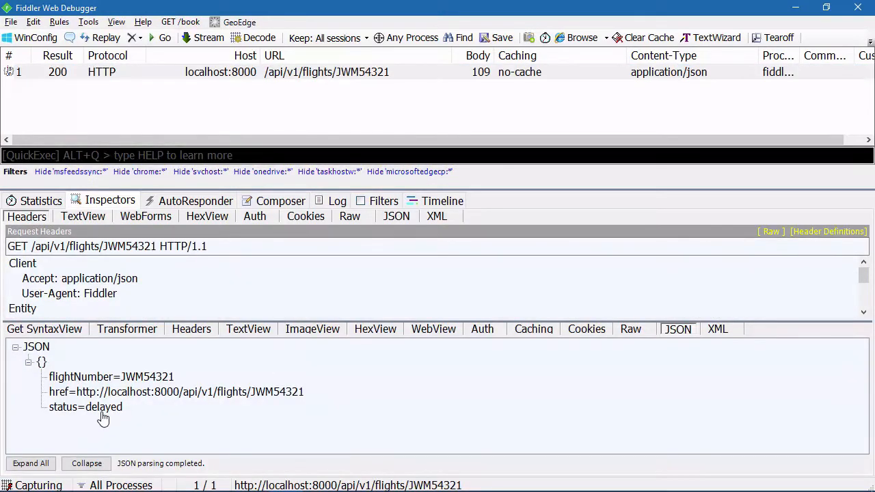
pyautogui.moveTo(260, 216)
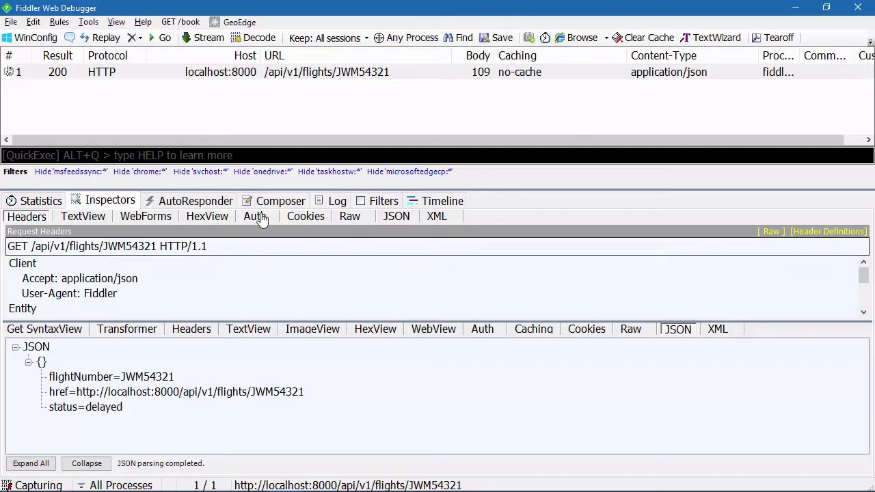
pyautogui.click(279, 200)
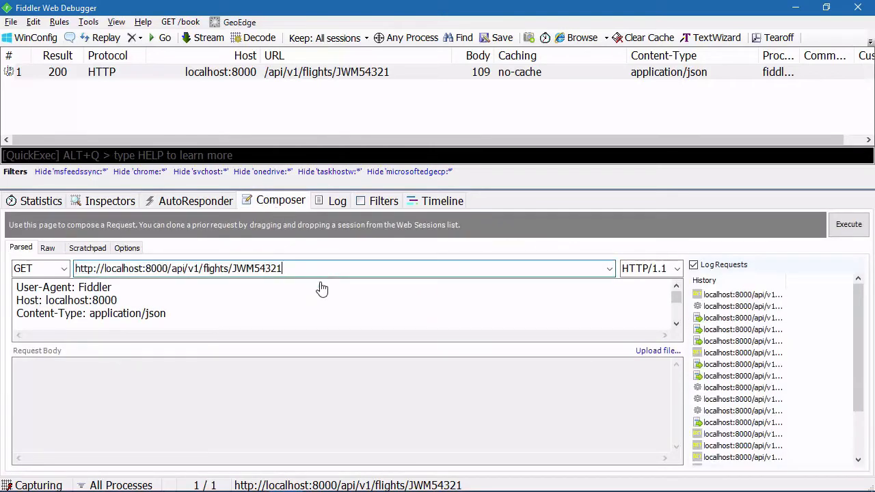
# Step: Request flight JWM54321 with ?include=arrival and review the JSON response with arrival details
pyautogui.write('?include=')
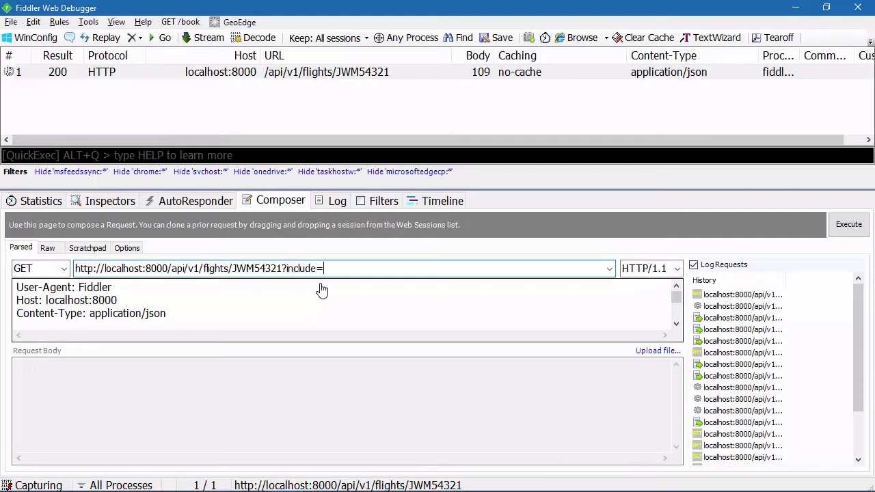
pyautogui.write('arrival')
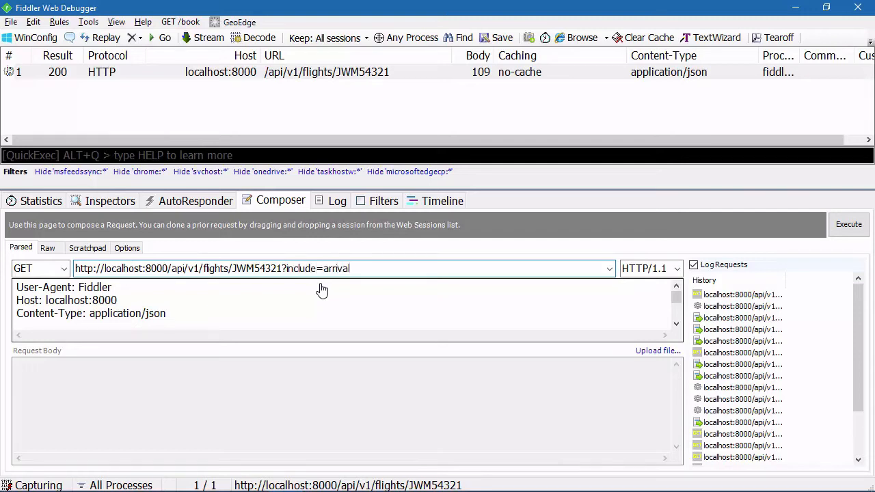
pyautogui.click(848, 225)
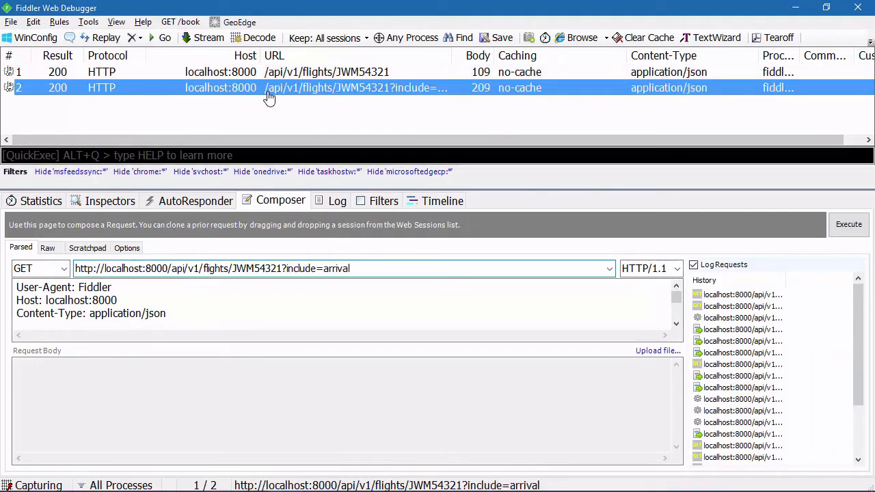
pyautogui.click(109, 200)
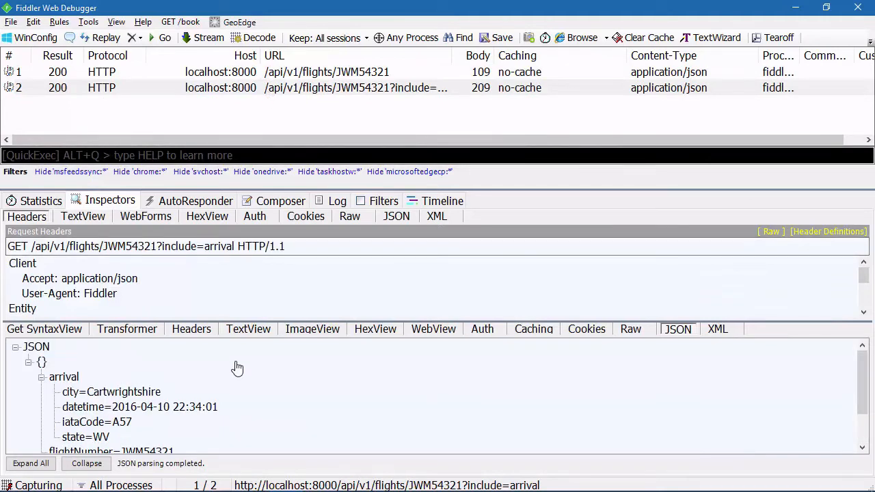
# Step: Extend the request to include=arrival,departure and review the expanded JSON response
pyautogui.click(280, 199)
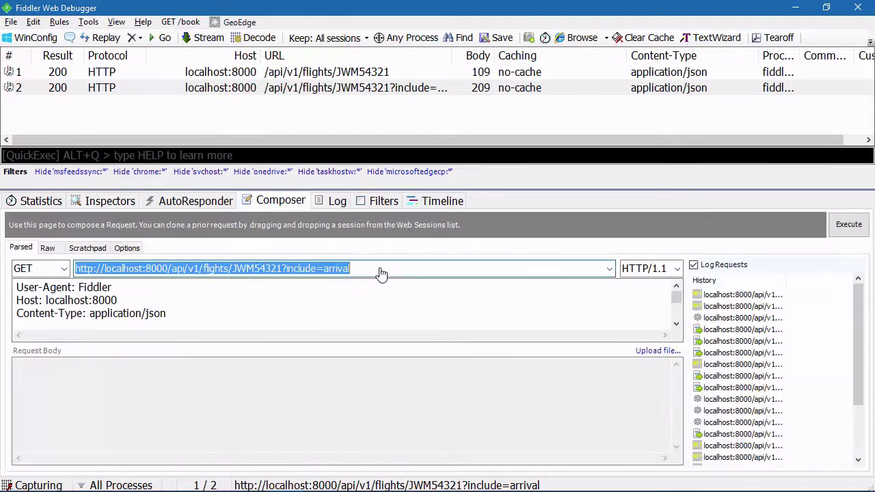
pyautogui.write(',dep')
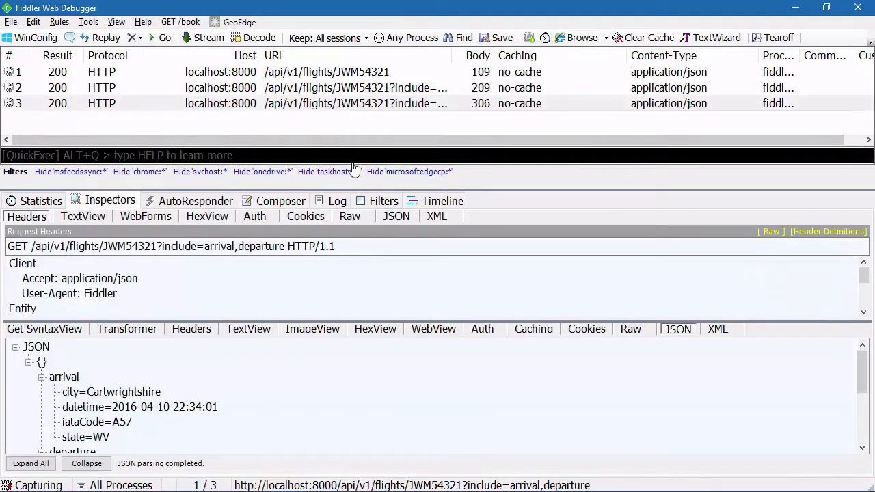
pyautogui.scroll(-3)
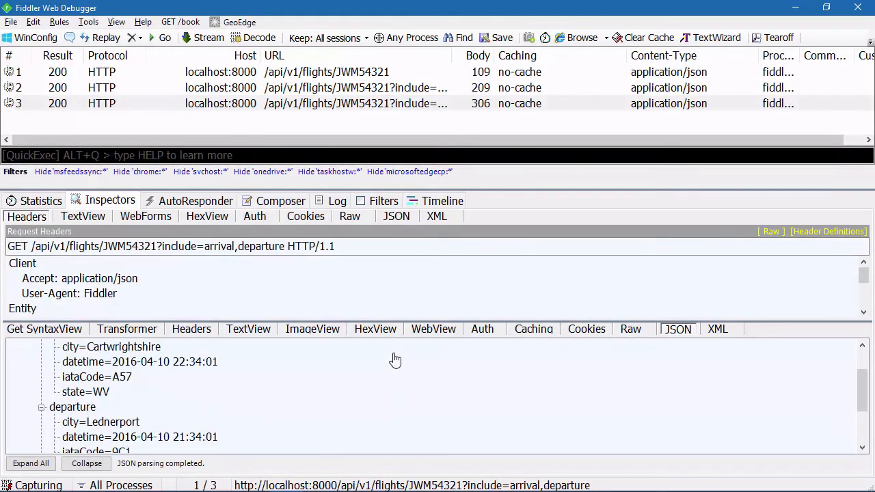
pyautogui.scroll(-3)
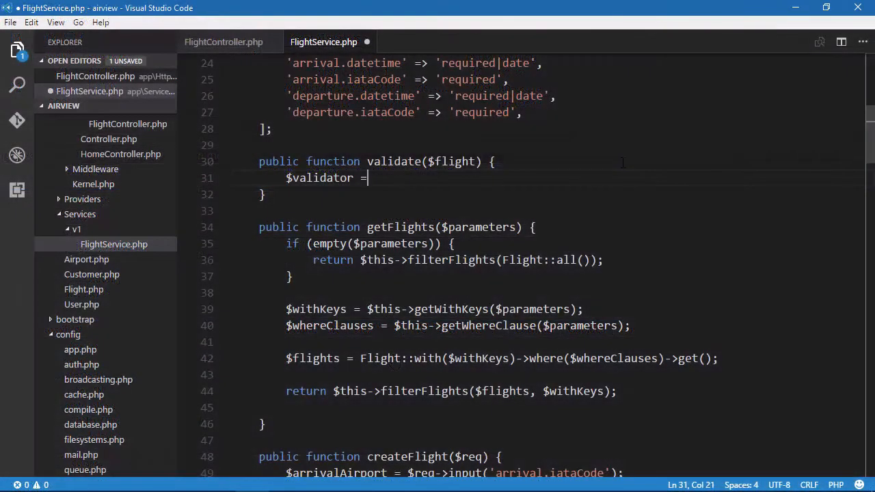
# Step: Write $validator = Validator::make($flight, $this->rules in FlightService's validate method
pyautogui.write('Validator')
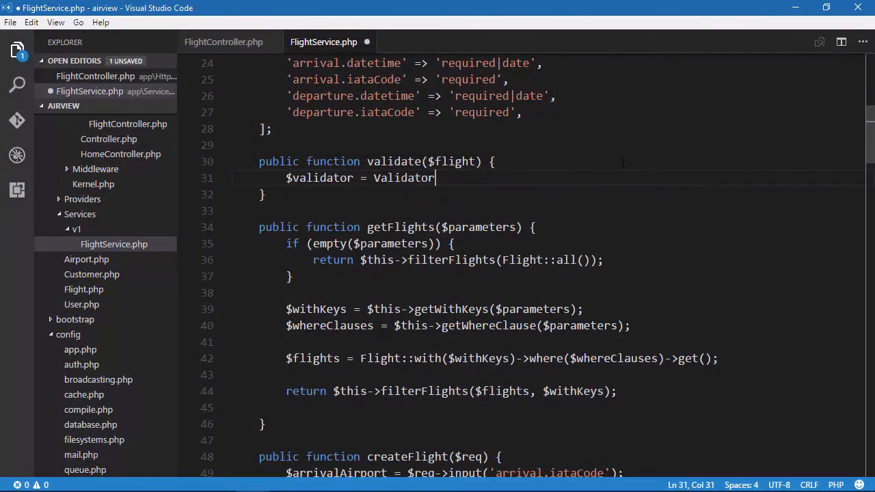
pyautogui.write('::make()')
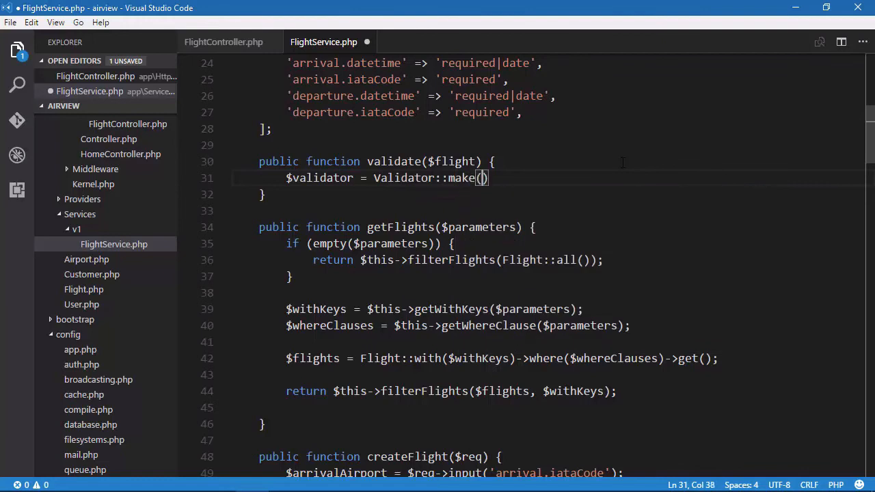
pyautogui.write('$flight,')
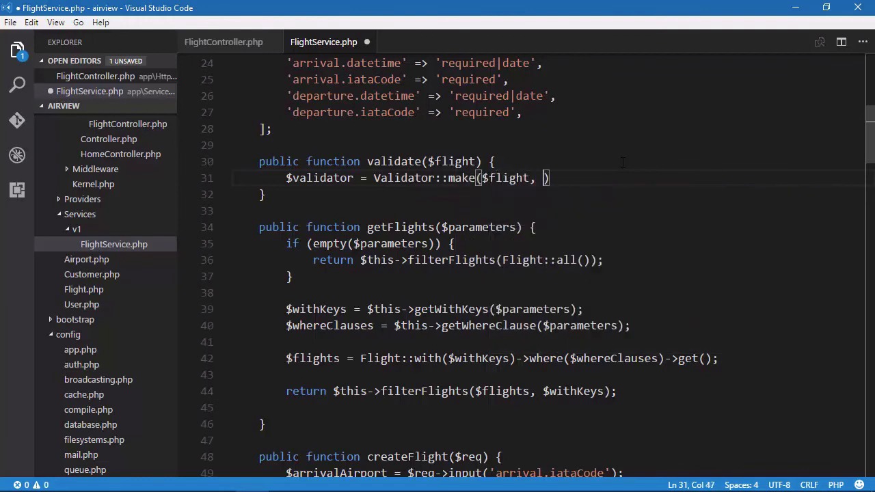
pyautogui.write('$this->rule')
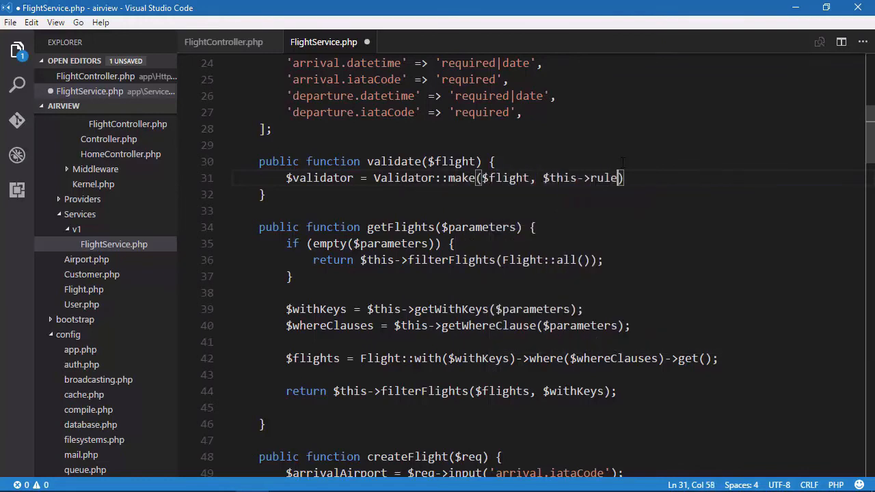